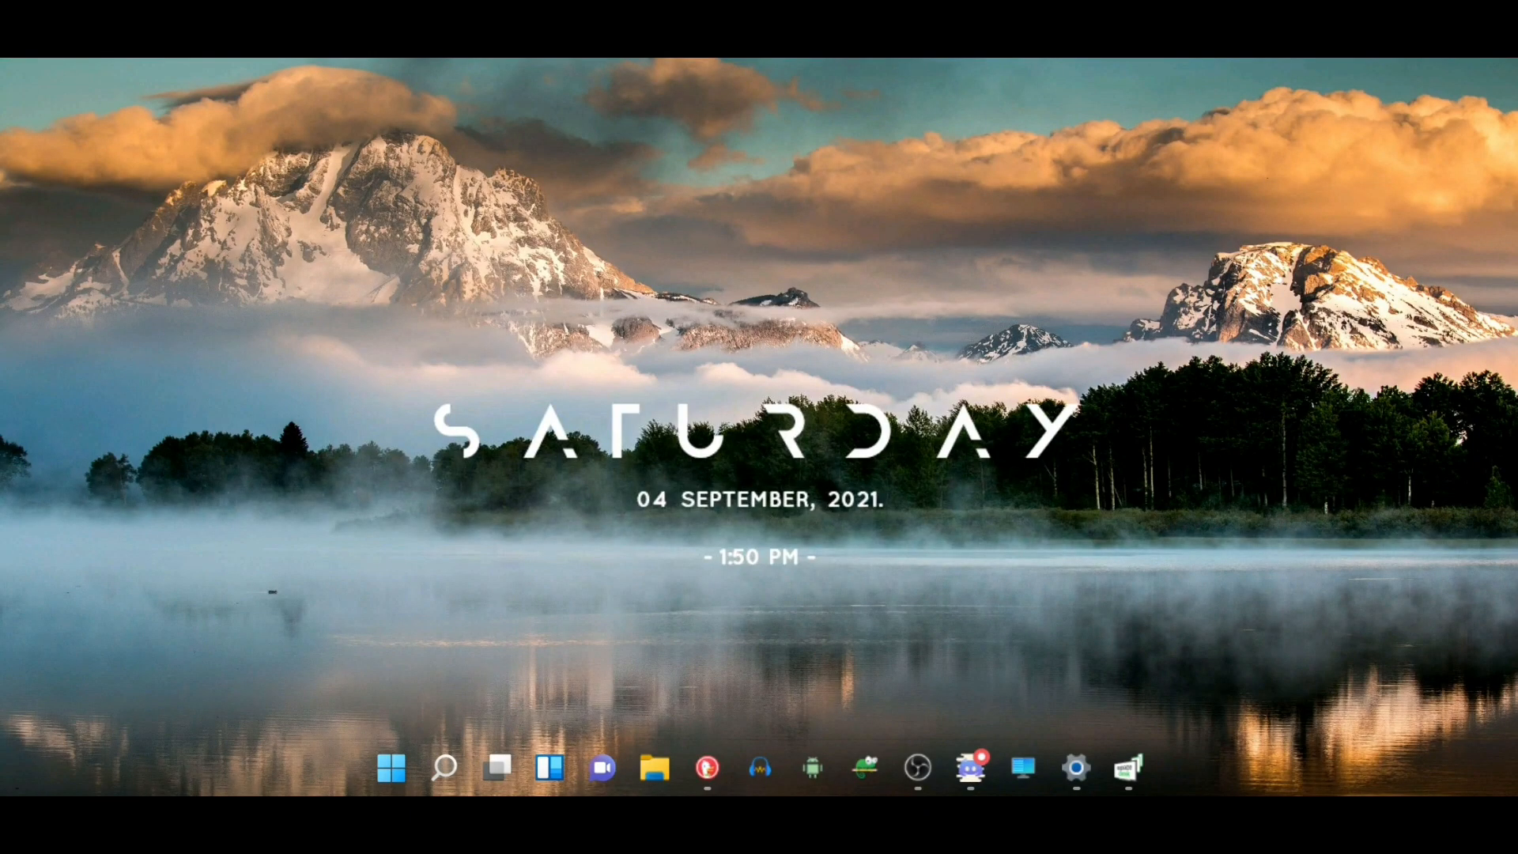
# Bring up the Windows Insider tweet linking Start and Taskbar fix steps for Builds 22000.176 and 22449
pyautogui.click(390, 766)
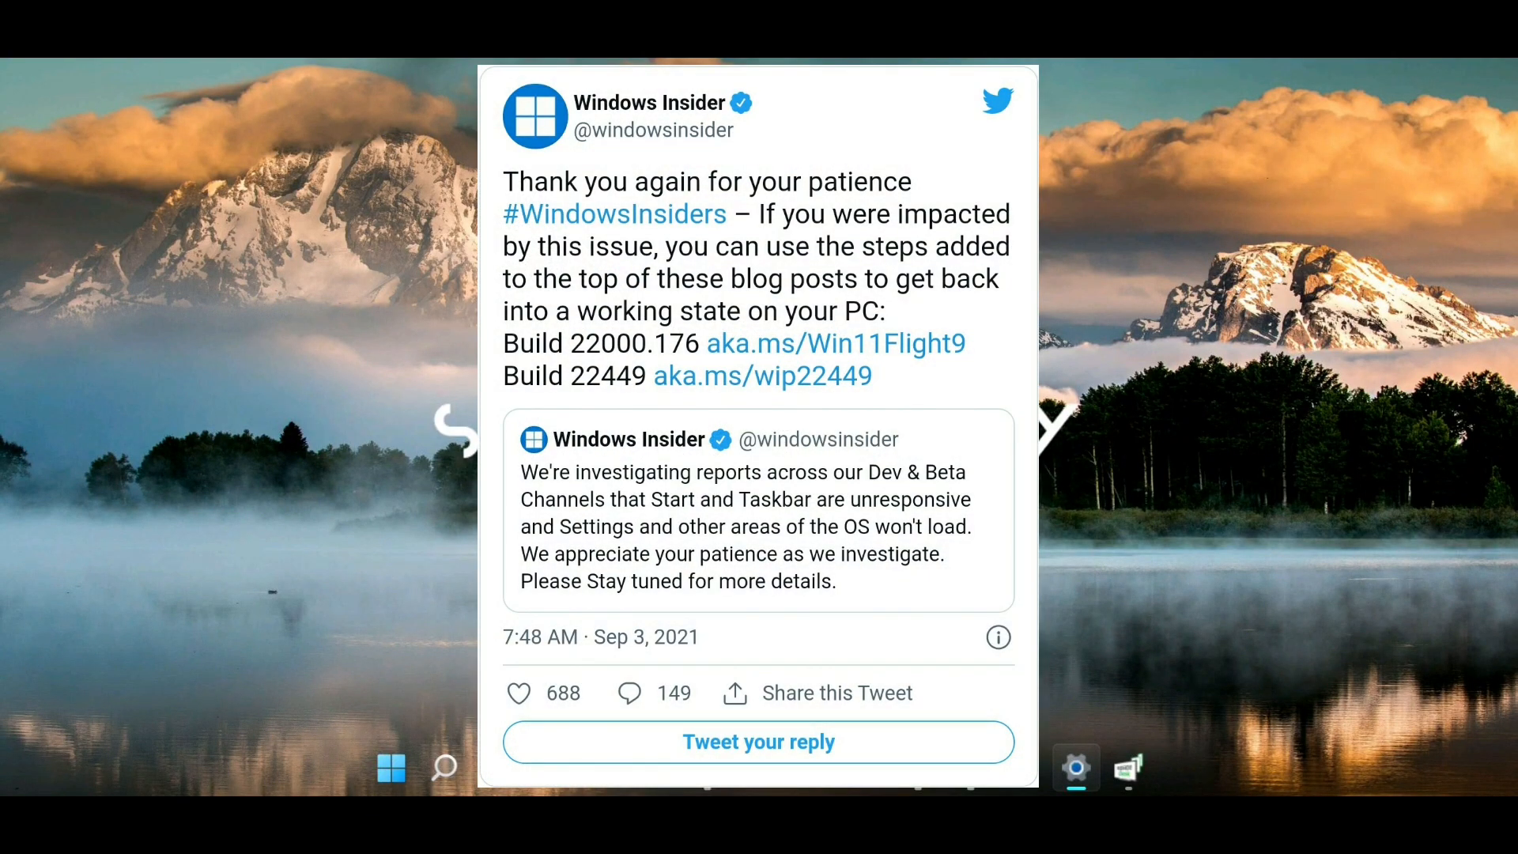
# Follow the aka.ms/Win11Flight9 link and scroll to the UPDATE 7:10PM PDT note
pyautogui.click(390, 767)
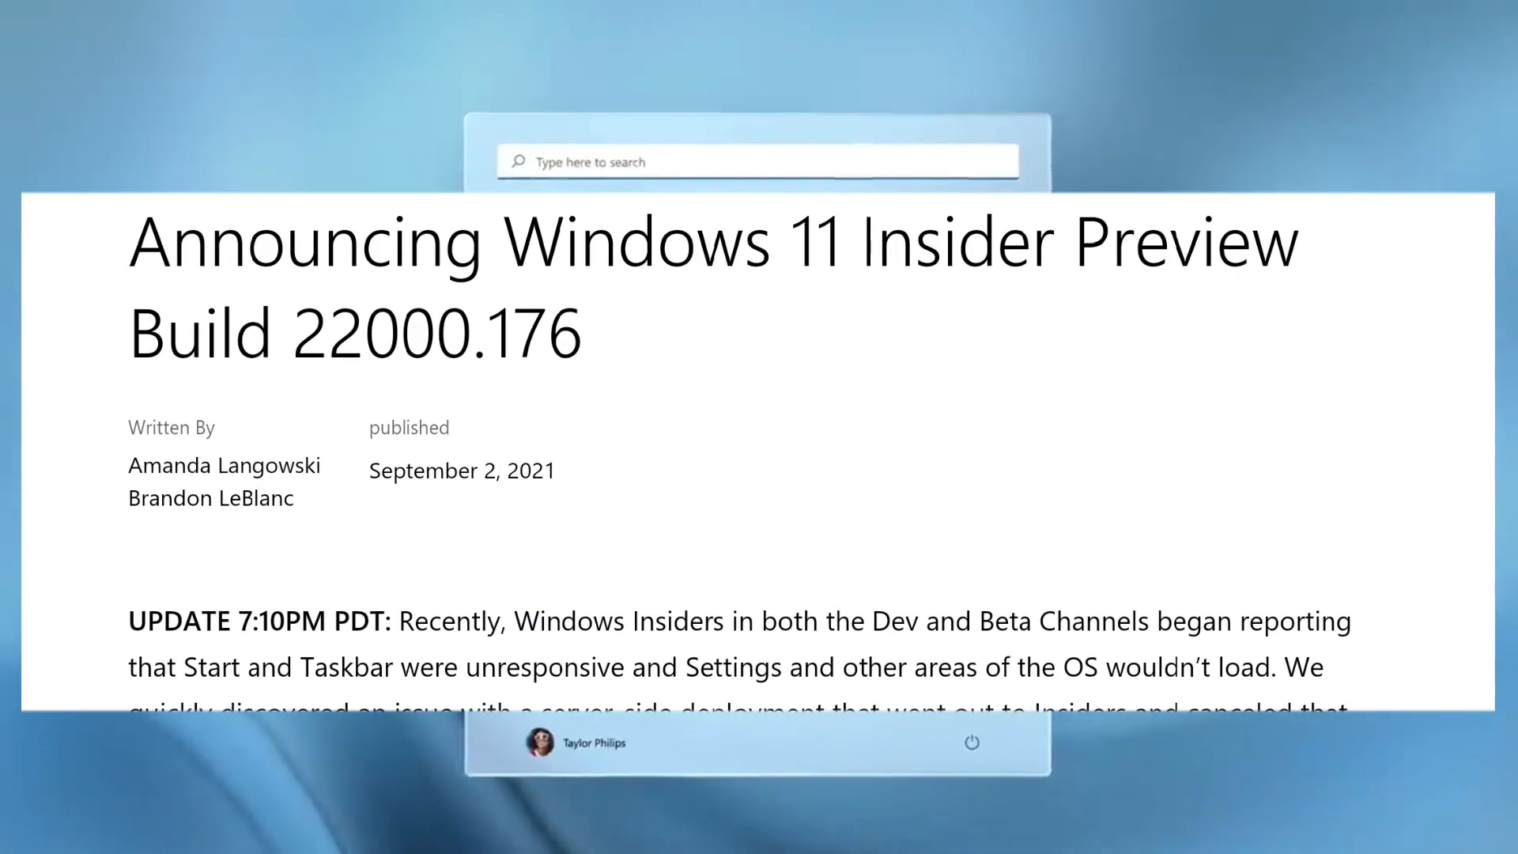
pyautogui.scroll(-3)
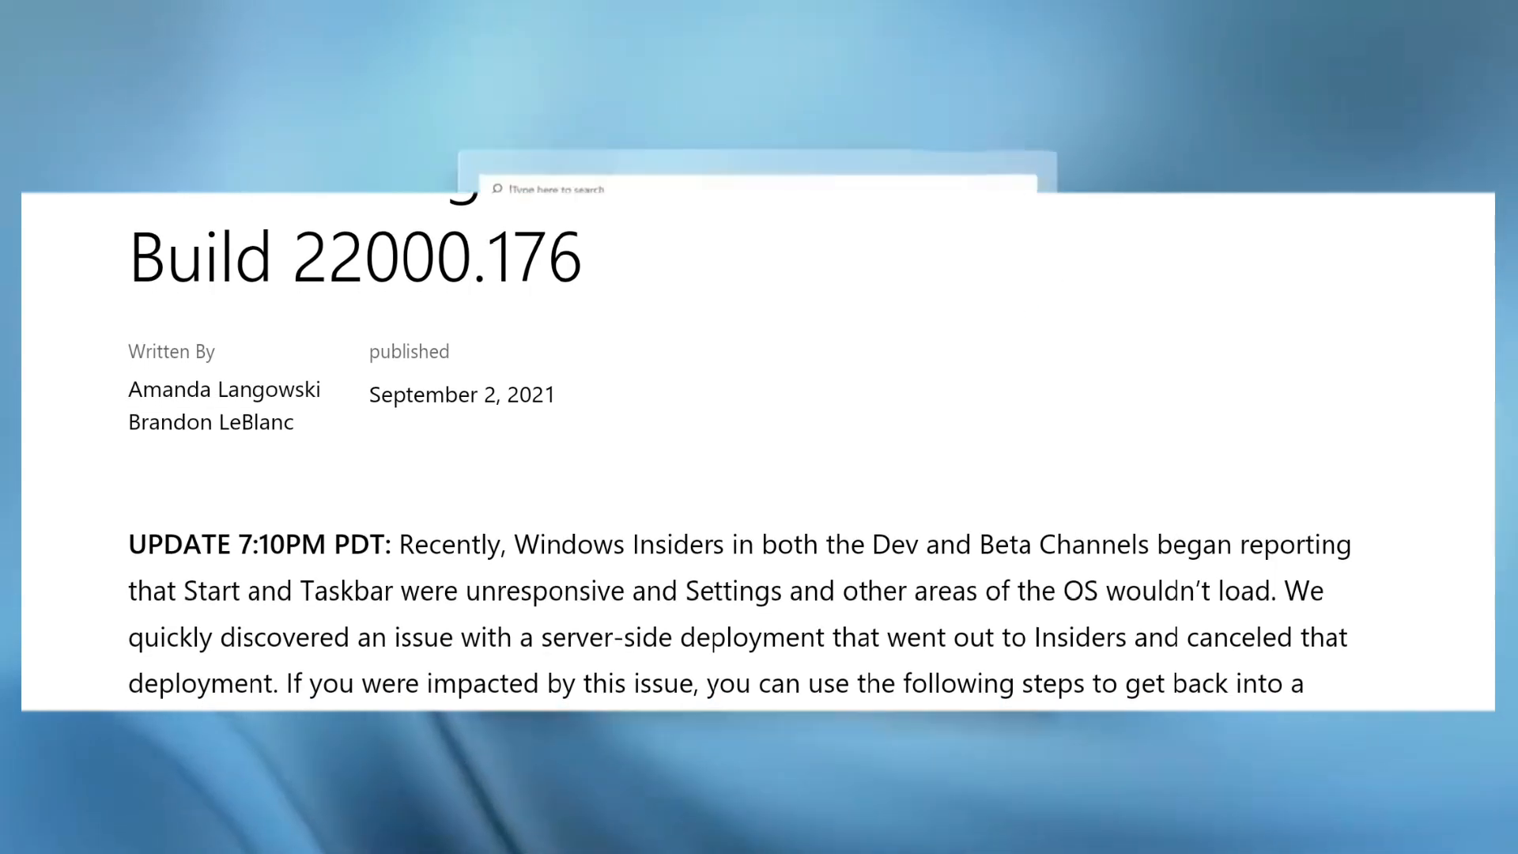